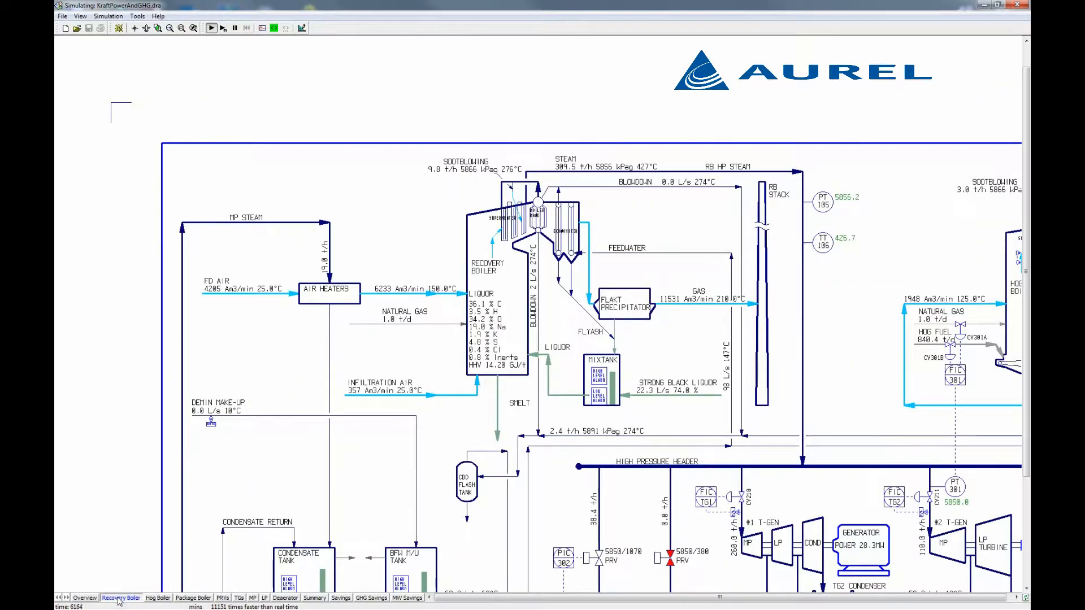
pyautogui.moveTo(158, 598)
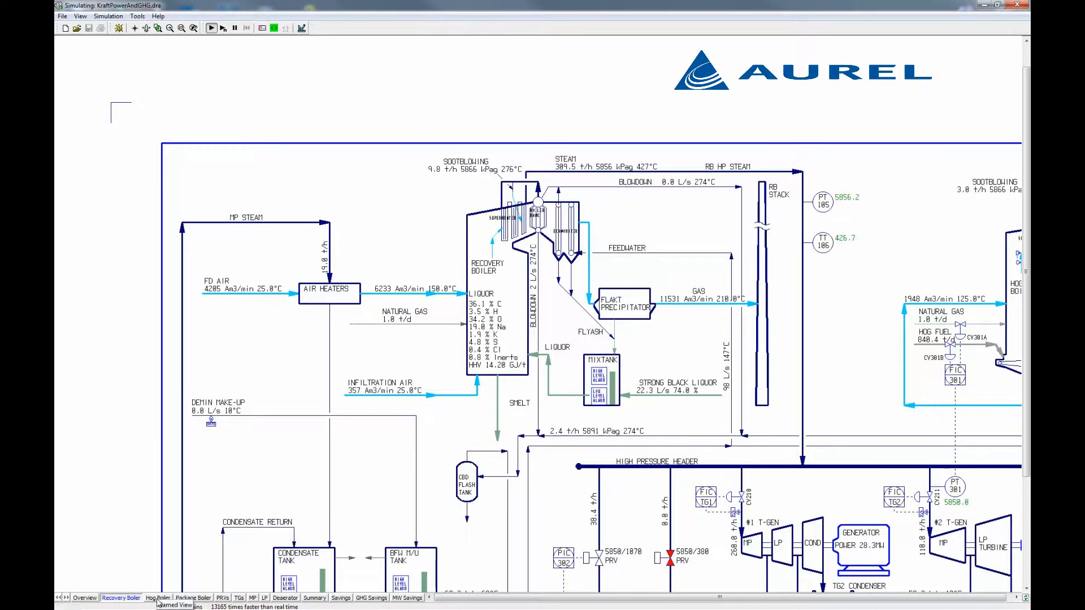
# Step: Show the Hog Boiler, Package Boiler and then PRVs sections of the steam flowsheet
pyautogui.click(159, 598)
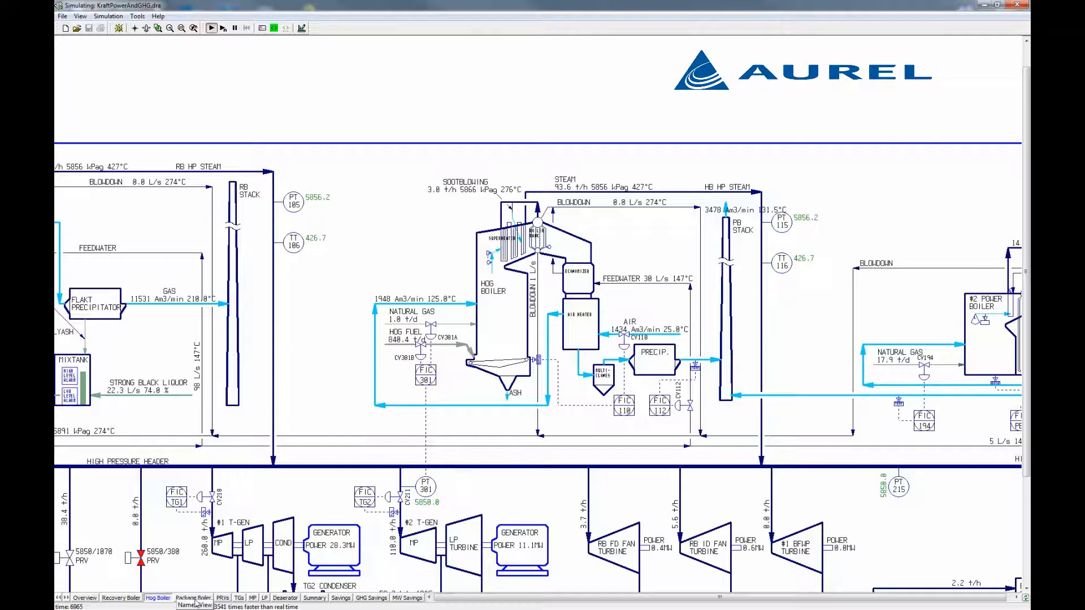
pyautogui.click(193, 598)
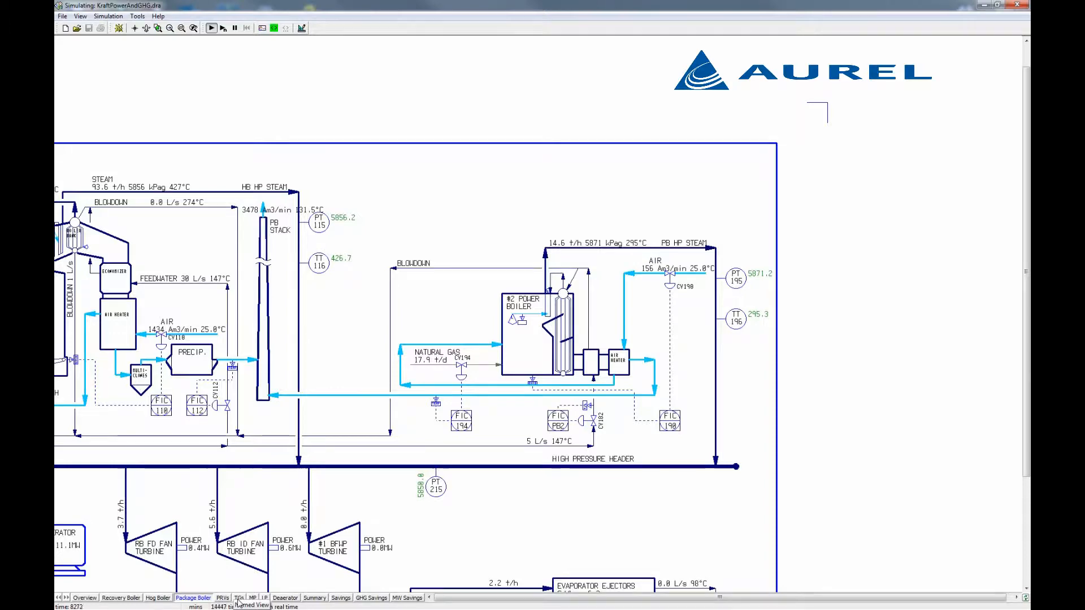
pyautogui.click(239, 598)
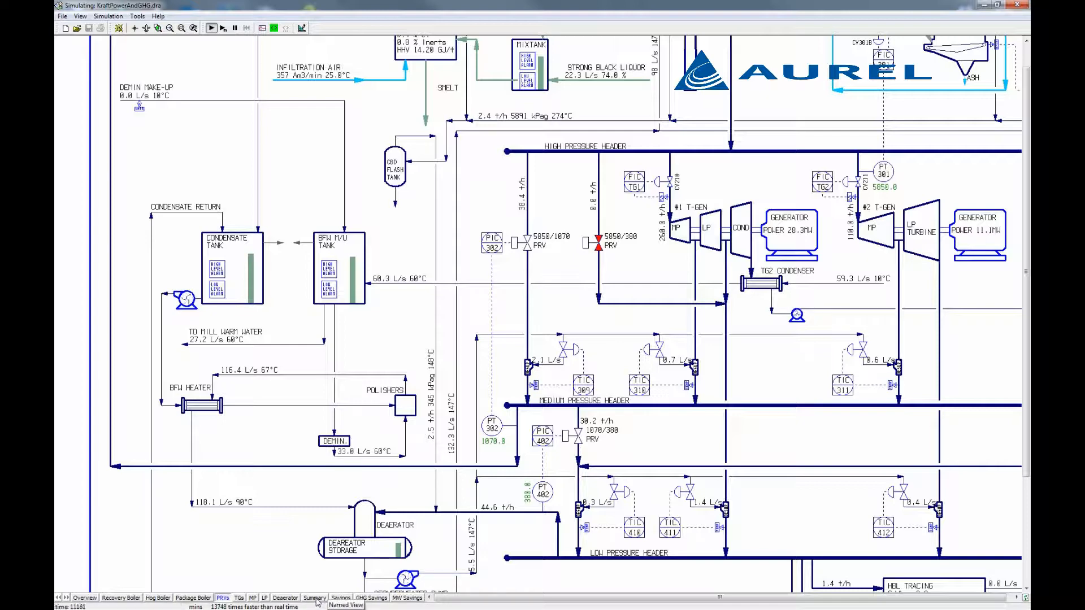
# Step: Show the Summary, Savings and GHG Savings sections with their meters and tables
pyautogui.click(315, 598)
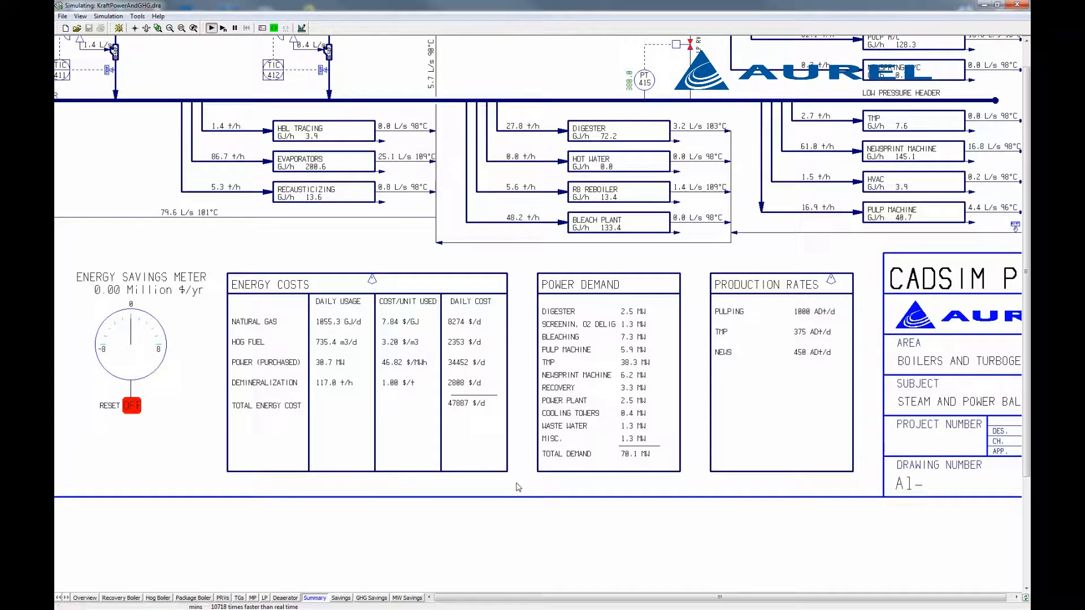
pyautogui.moveTo(414, 551)
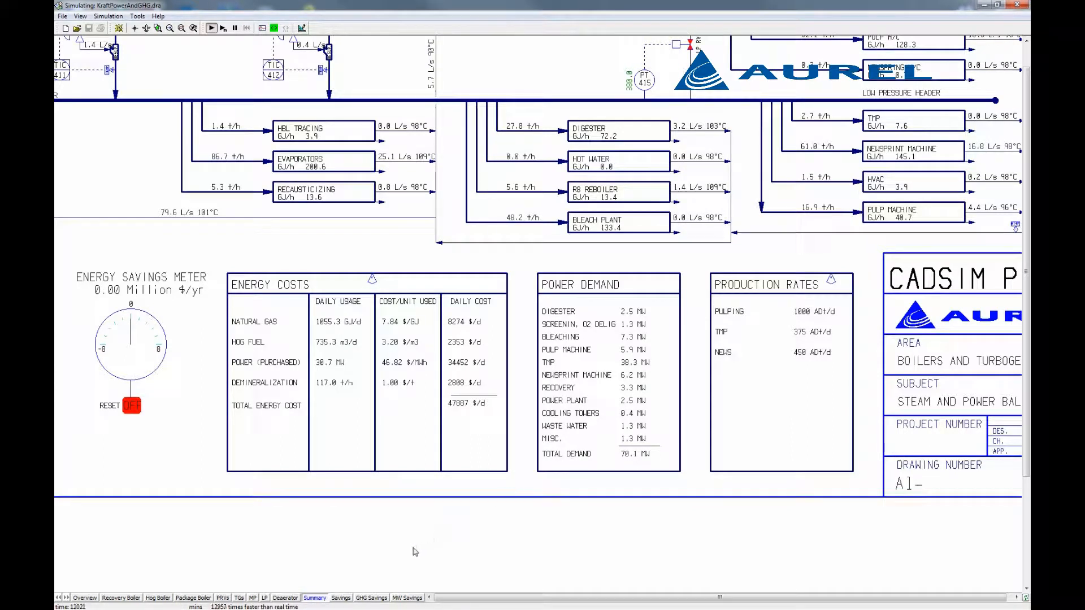
pyautogui.moveTo(363, 575)
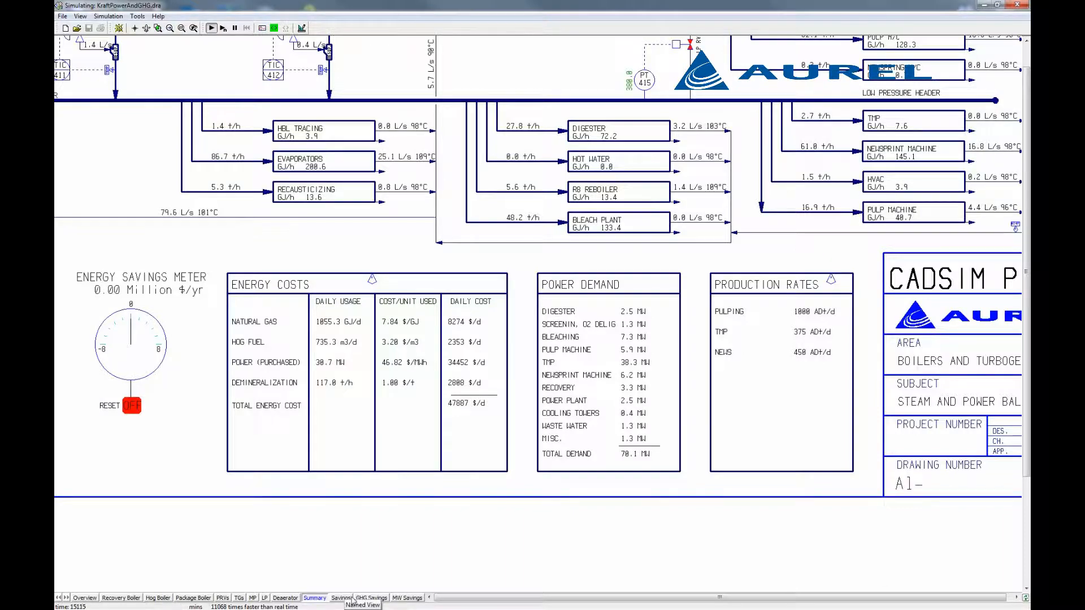
pyautogui.click(340, 598)
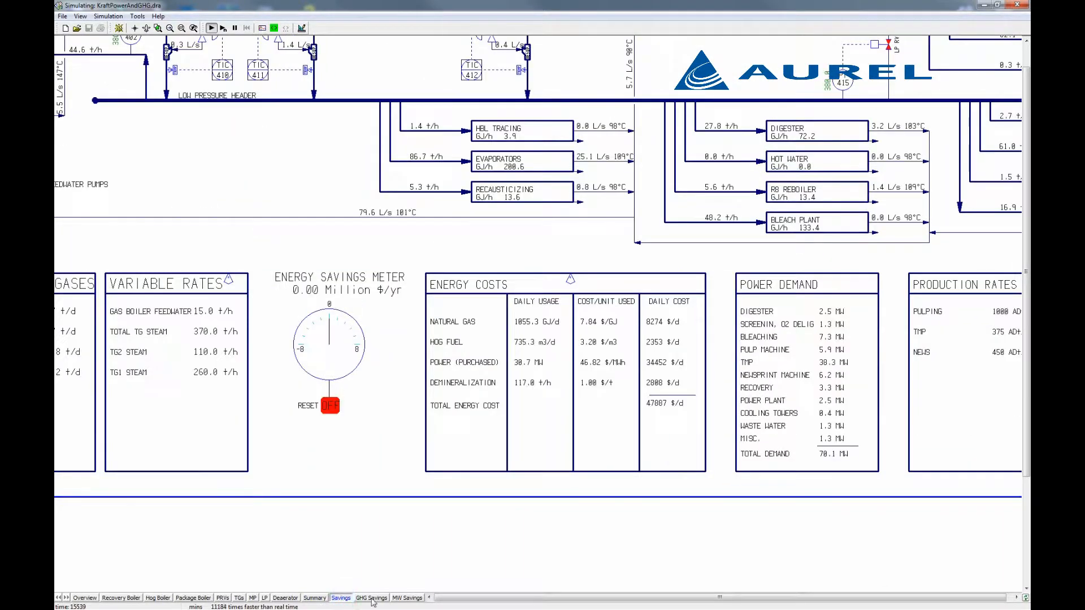
pyautogui.click(372, 597)
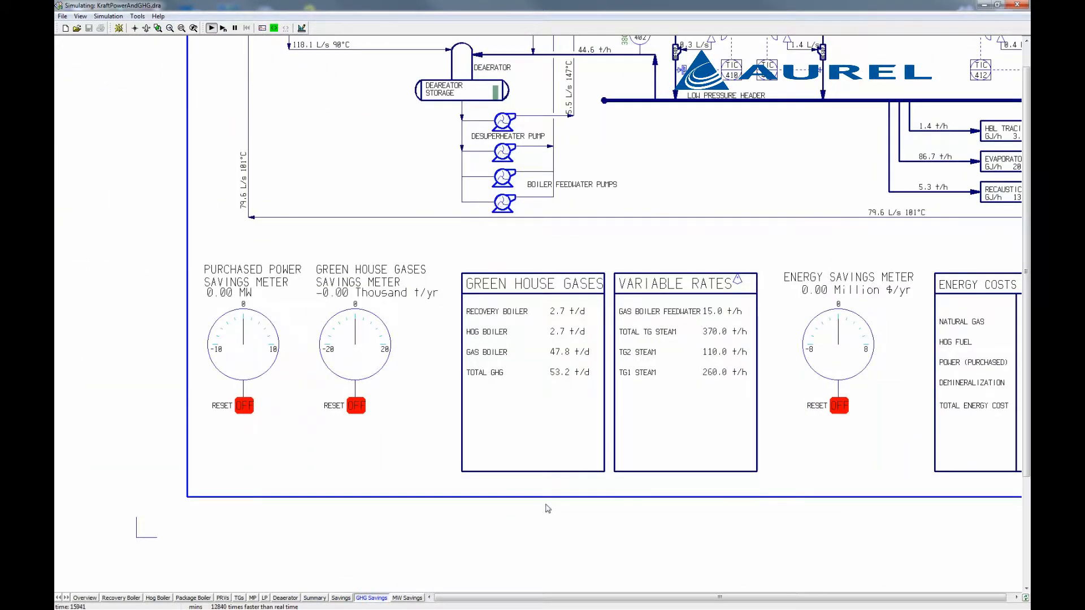
# Step: Bring up the variable rates settings beside the savings meters to change gas boiler feedwater to 12
pyautogui.scroll(-3)
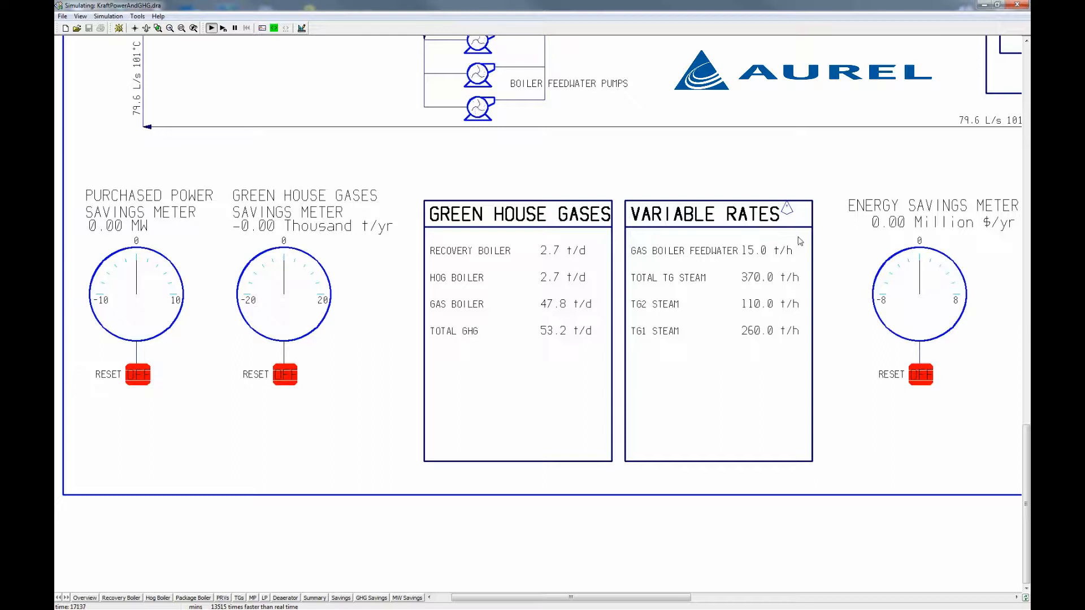
pyautogui.moveTo(838, 266)
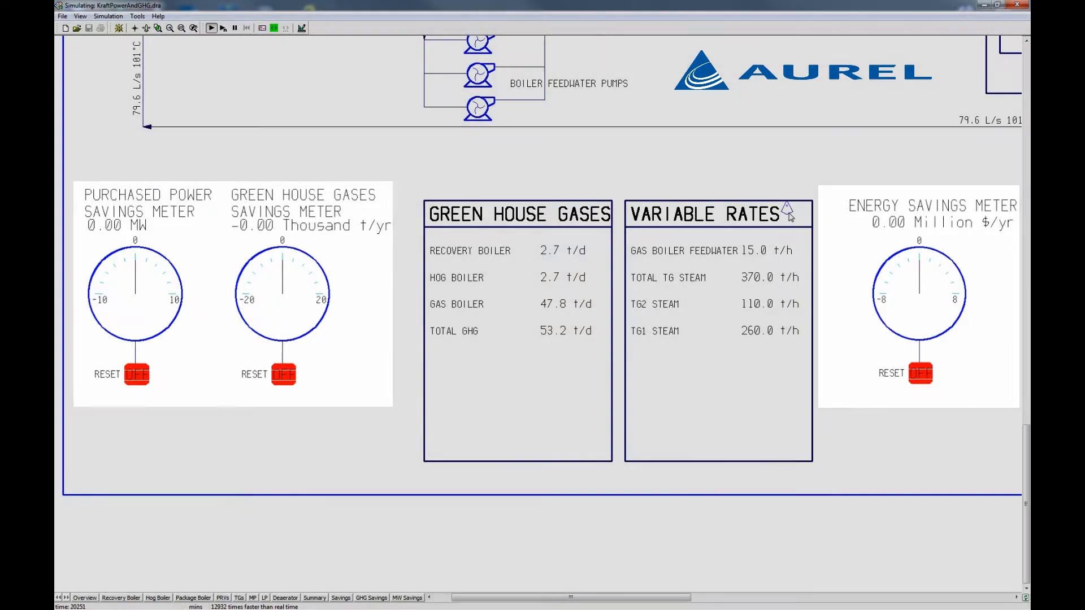
pyautogui.click(787, 212)
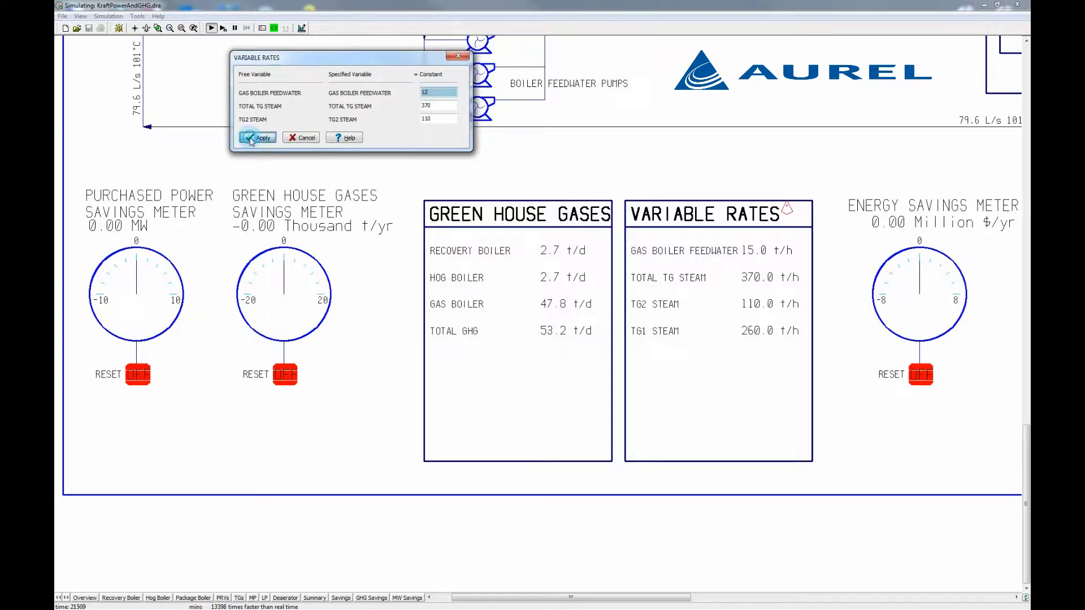
# Step: Apply gas boiler feedwater of 12 then 0, close the rates settings and reach the energy savings RESET switch
pyautogui.click(257, 136)
pyautogui.write('8')
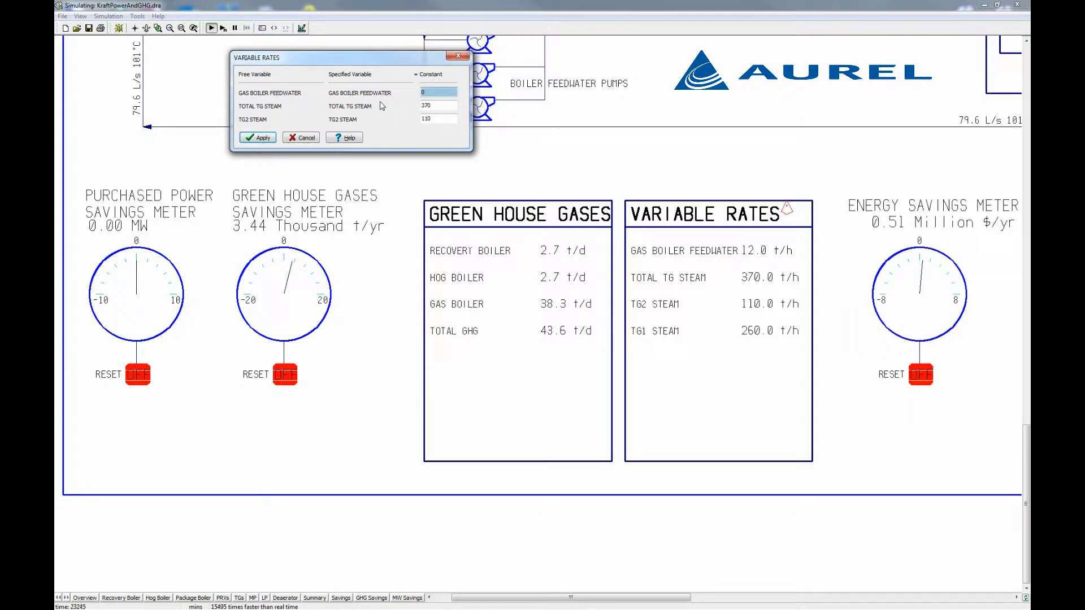
pyautogui.click(257, 136)
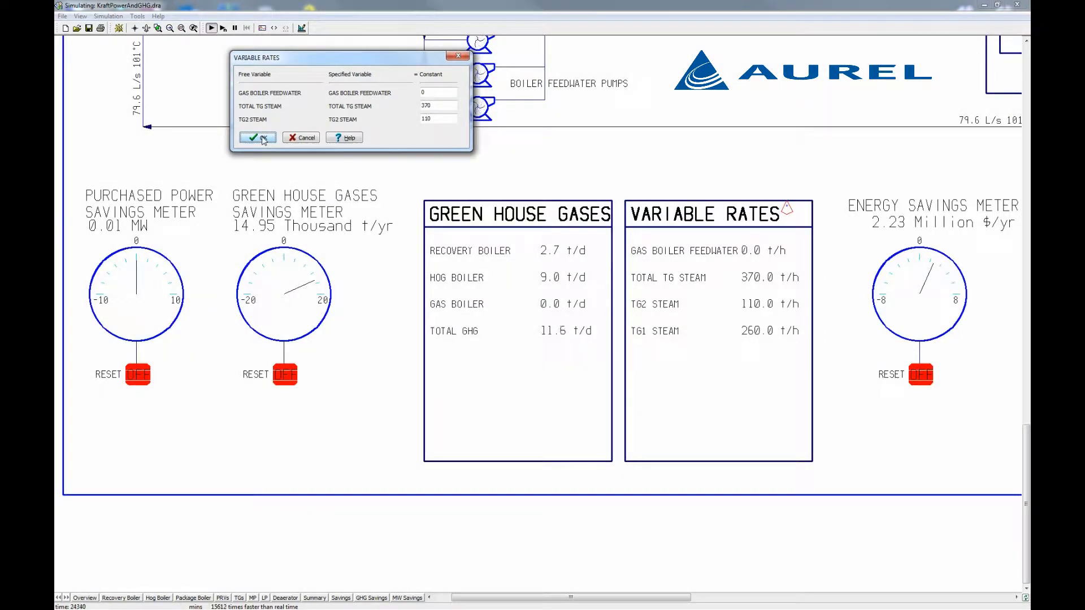
pyautogui.click(257, 137)
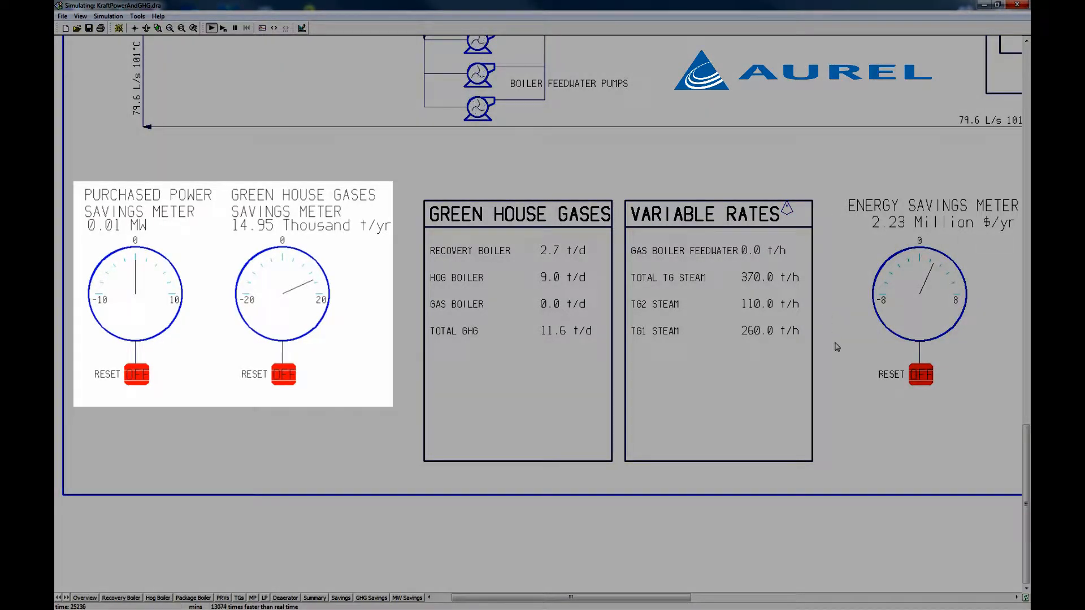
pyautogui.click(917, 374)
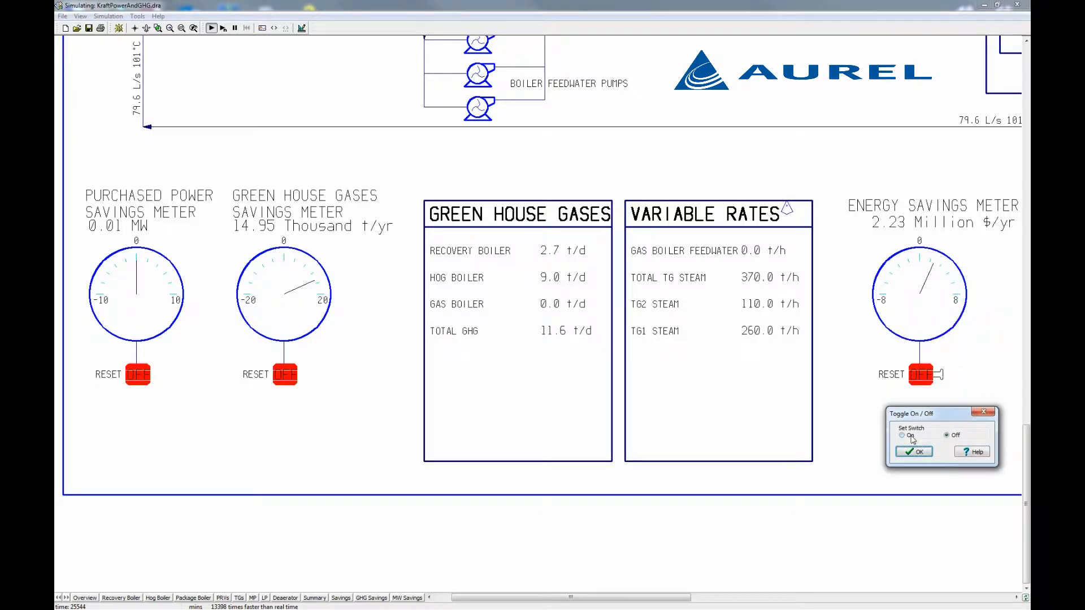
# Step: Switch the reset on to zero the energy savings meter, then return to the variable rates settings for TG steam
pyautogui.click(901, 436)
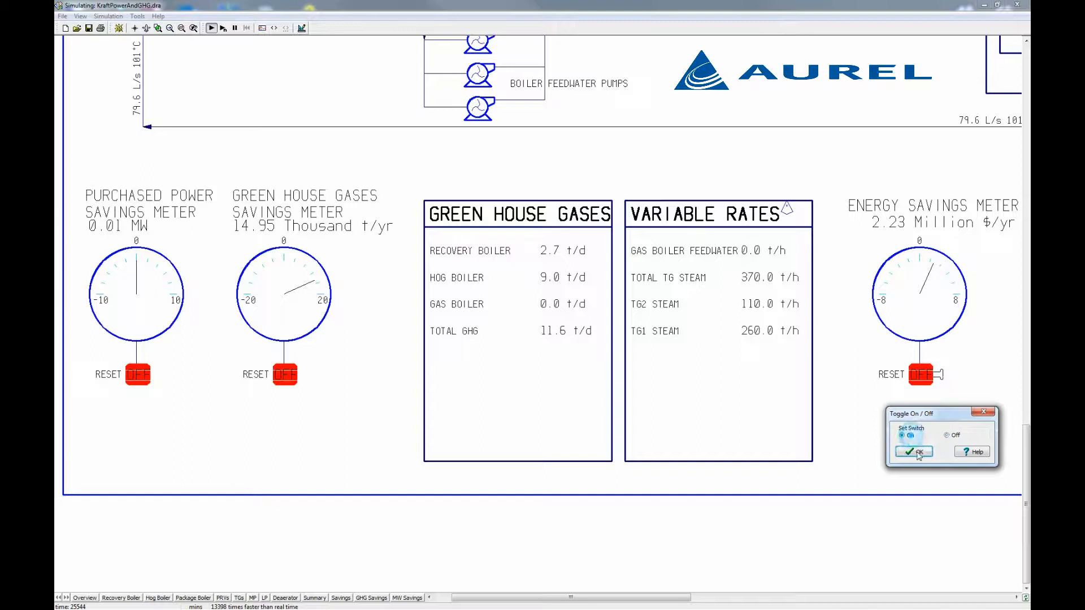
pyautogui.click(903, 435)
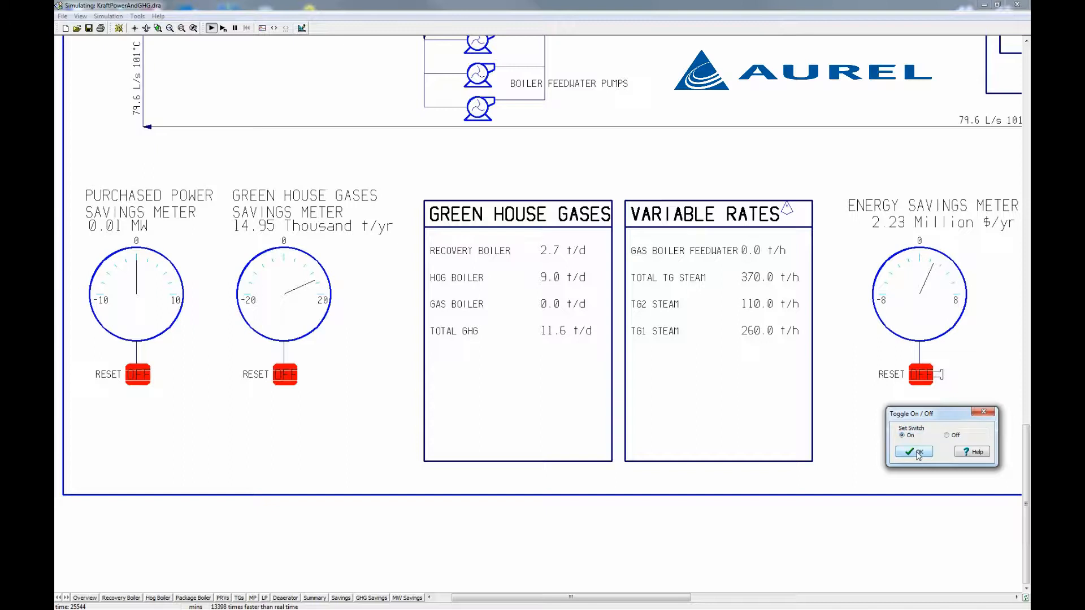
pyautogui.click(913, 452)
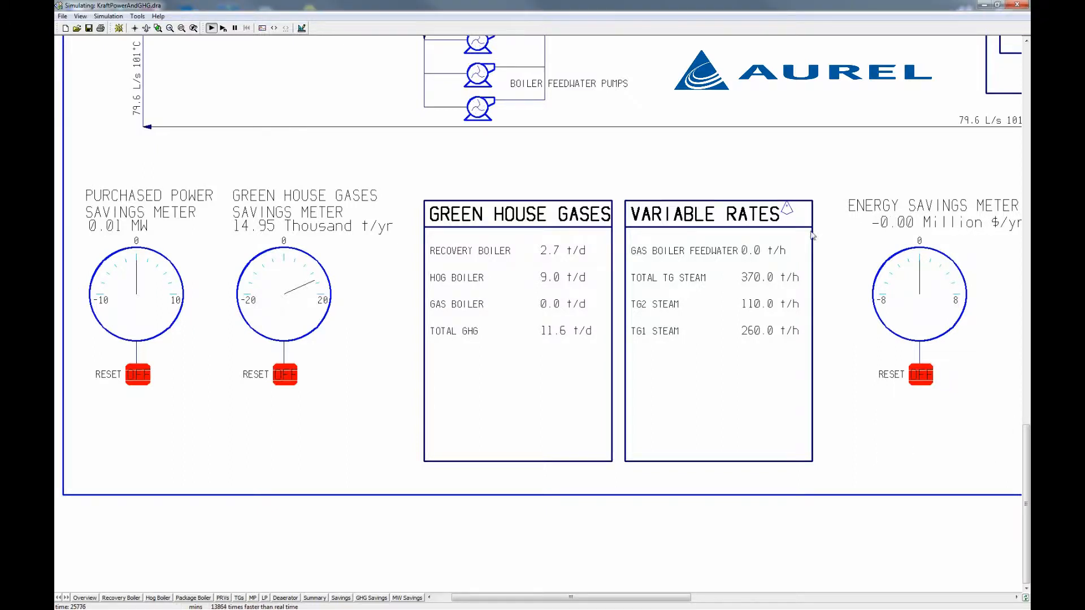
pyautogui.click(787, 209)
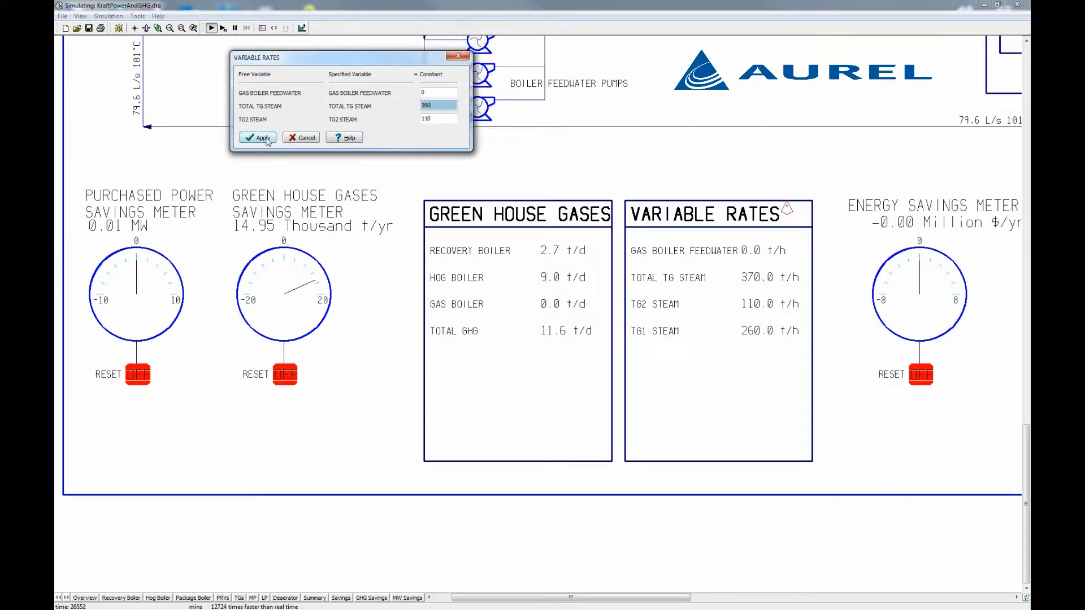
# Step: Apply total TG steam of 390, then 410 and 430 t/h, and close the rates settings
pyautogui.click(258, 137)
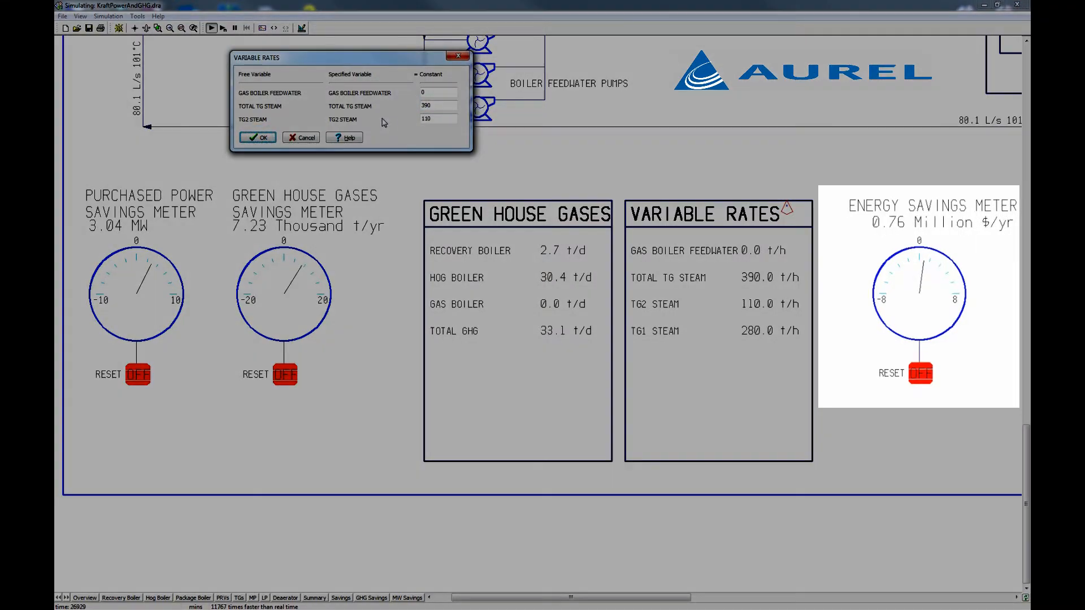
pyautogui.tripleClick(438, 105)
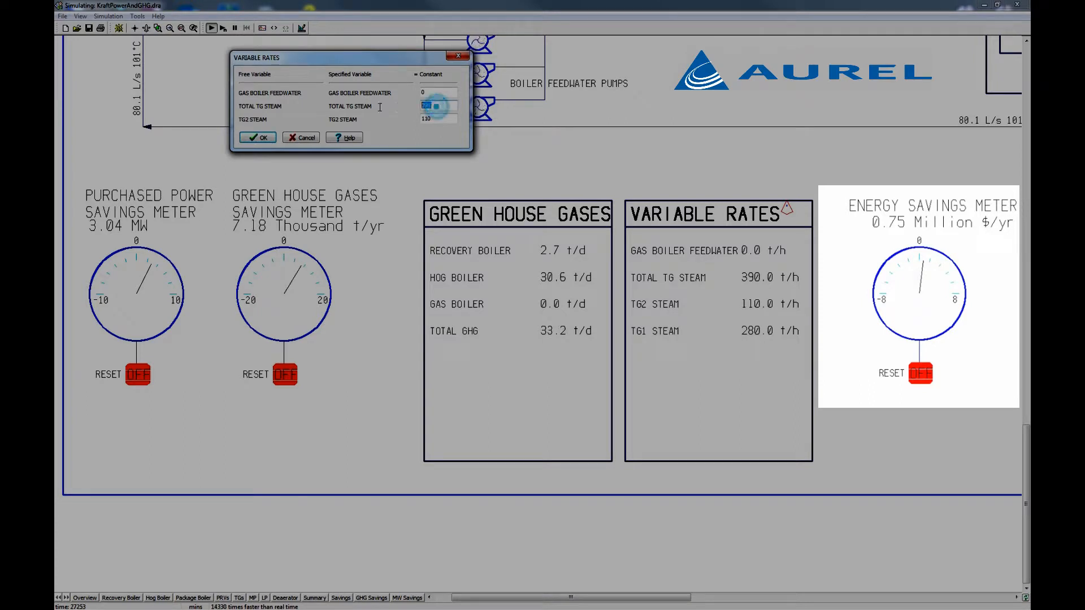
pyautogui.tripleClick(437, 105)
pyautogui.write('410')
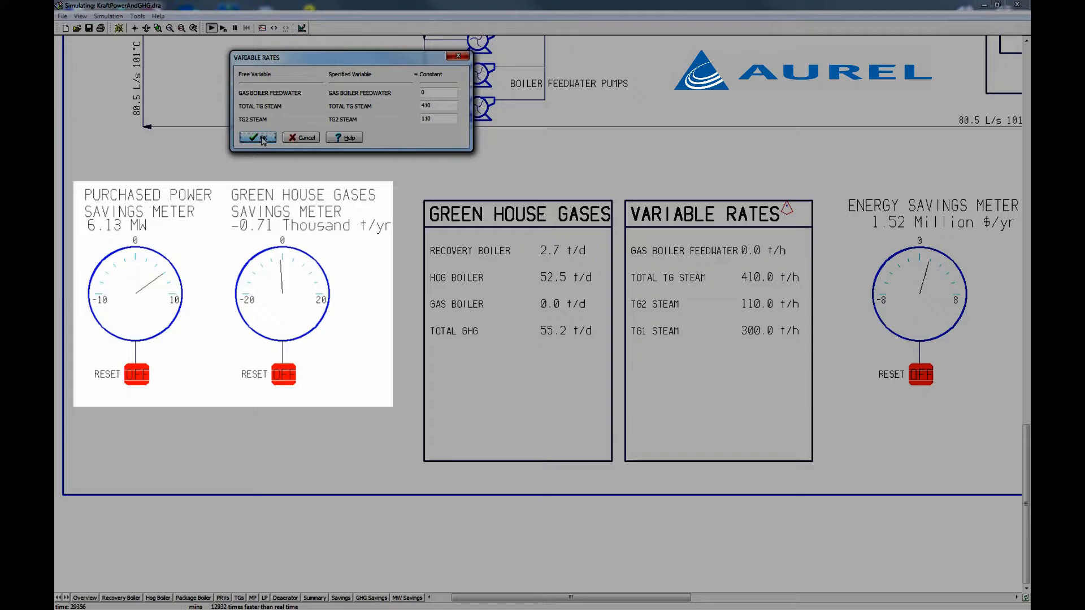
pyautogui.tripleClick(436, 105)
pyautogui.write('430')
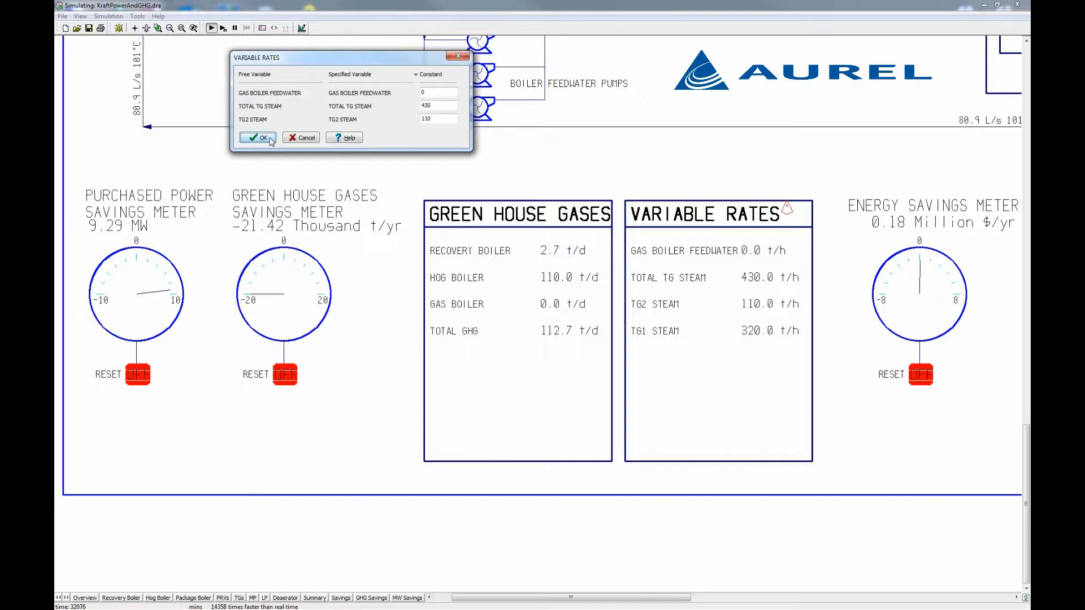
pyautogui.click(258, 137)
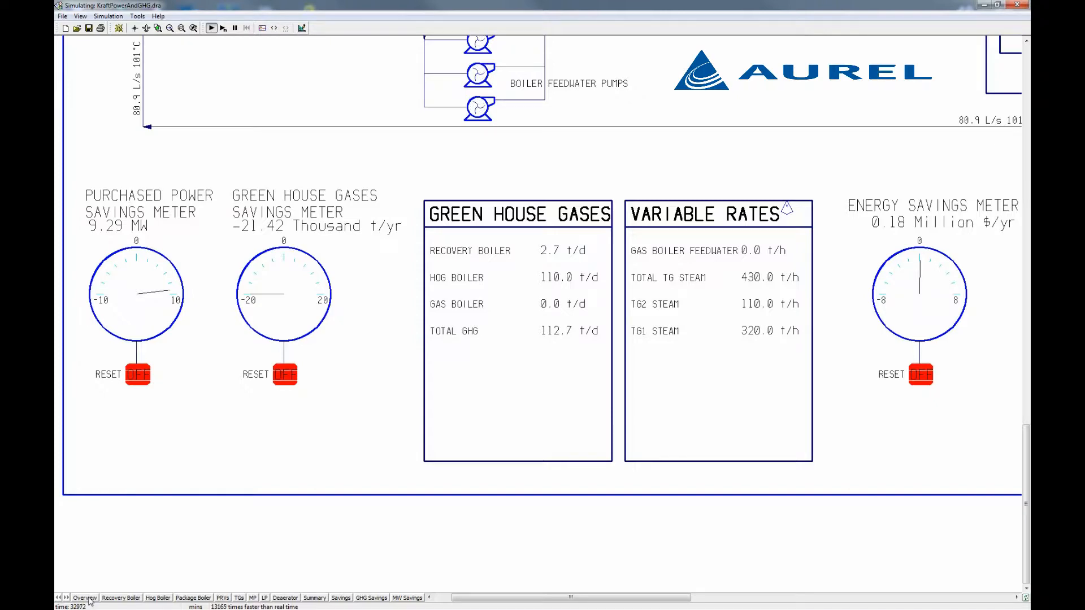
# Step: Show the whole-mill Overview and reload the simulation from its Load Start file
pyautogui.click(84, 597)
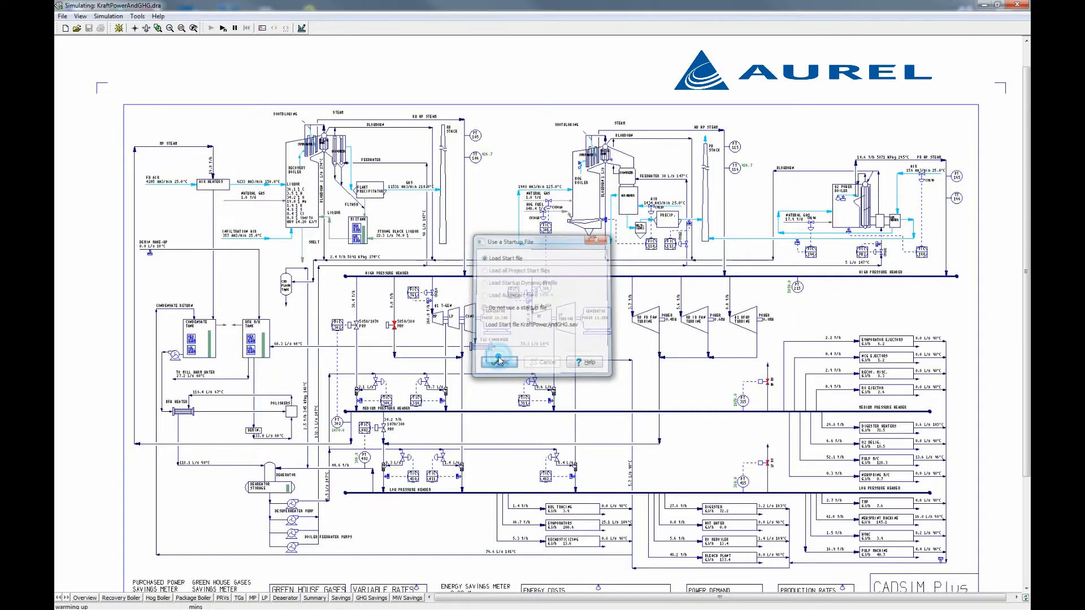
pyautogui.click(500, 362)
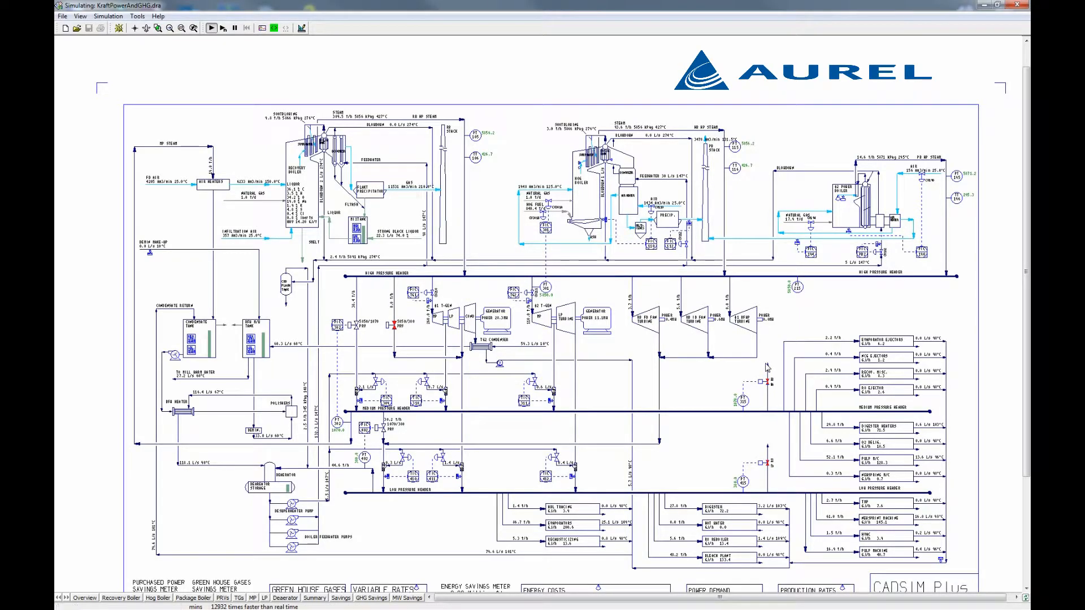